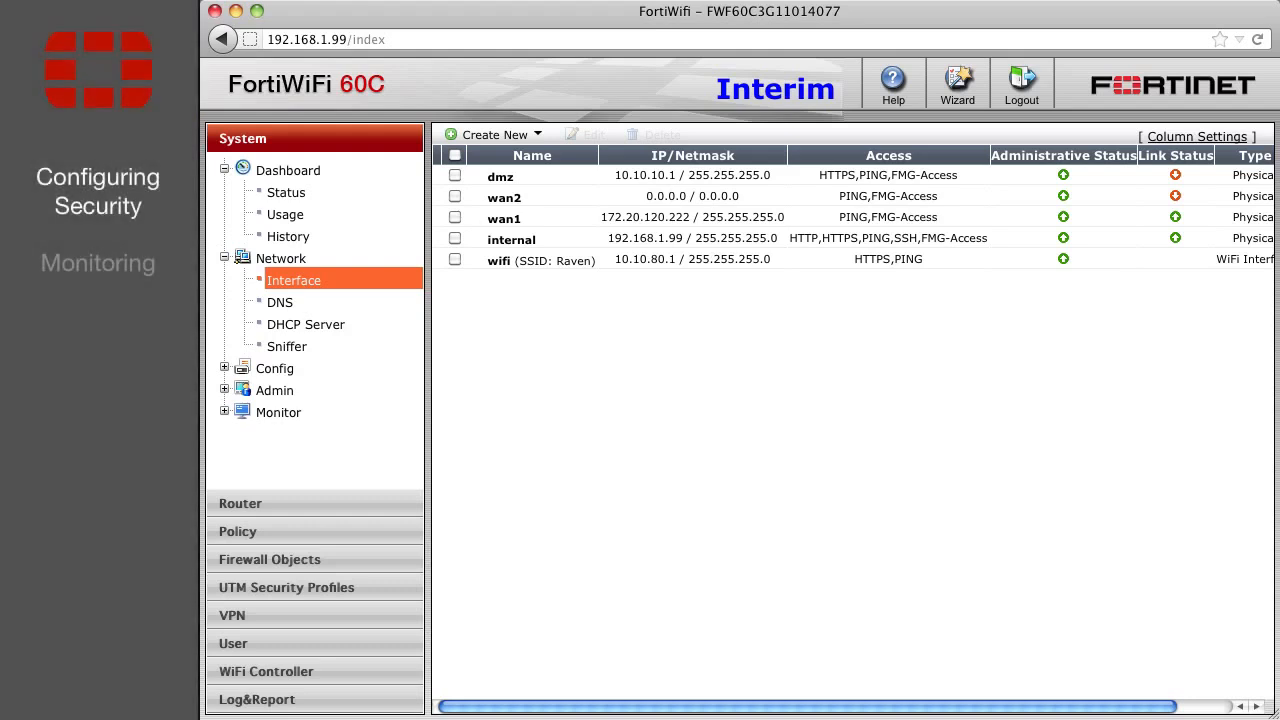
# - Show the firewall policy list with the internal-to-wan1 and wifi-to-wan1 policies
pyautogui.click(237, 531)
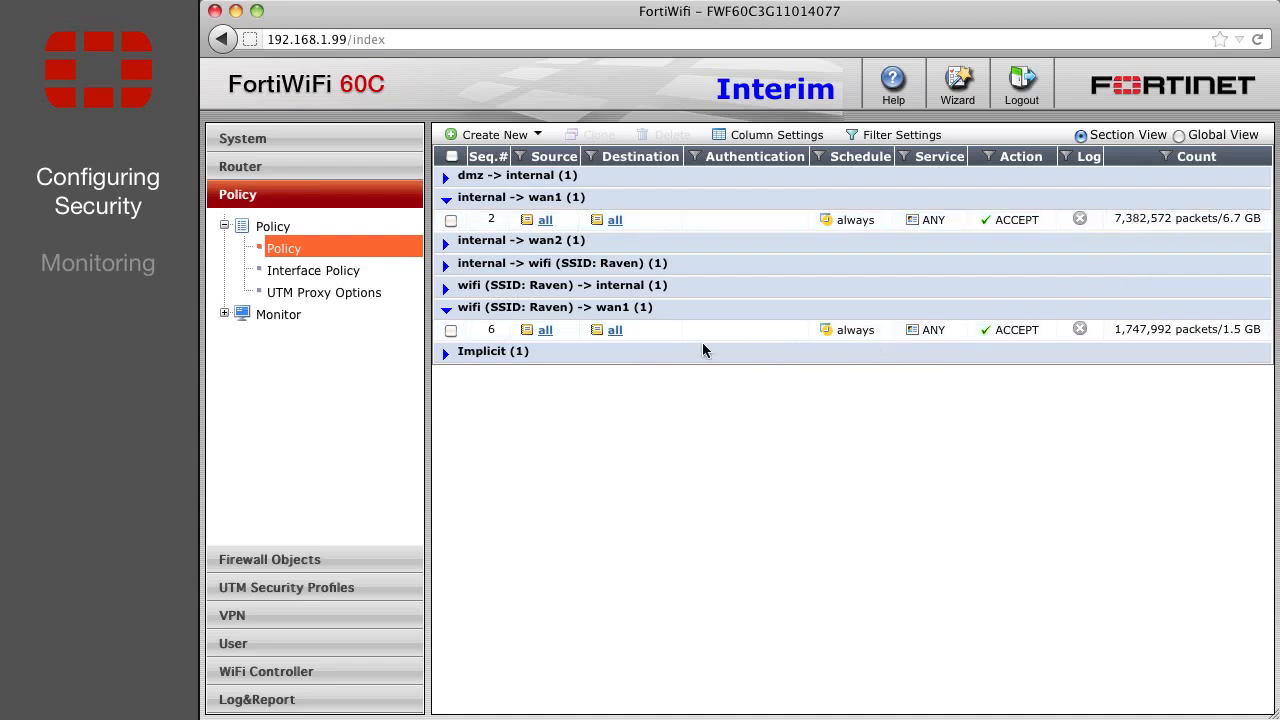
# - Enable Application Control with the default profile on the wifi-to-wan1 policy and save
pyautogui.click(451, 330)
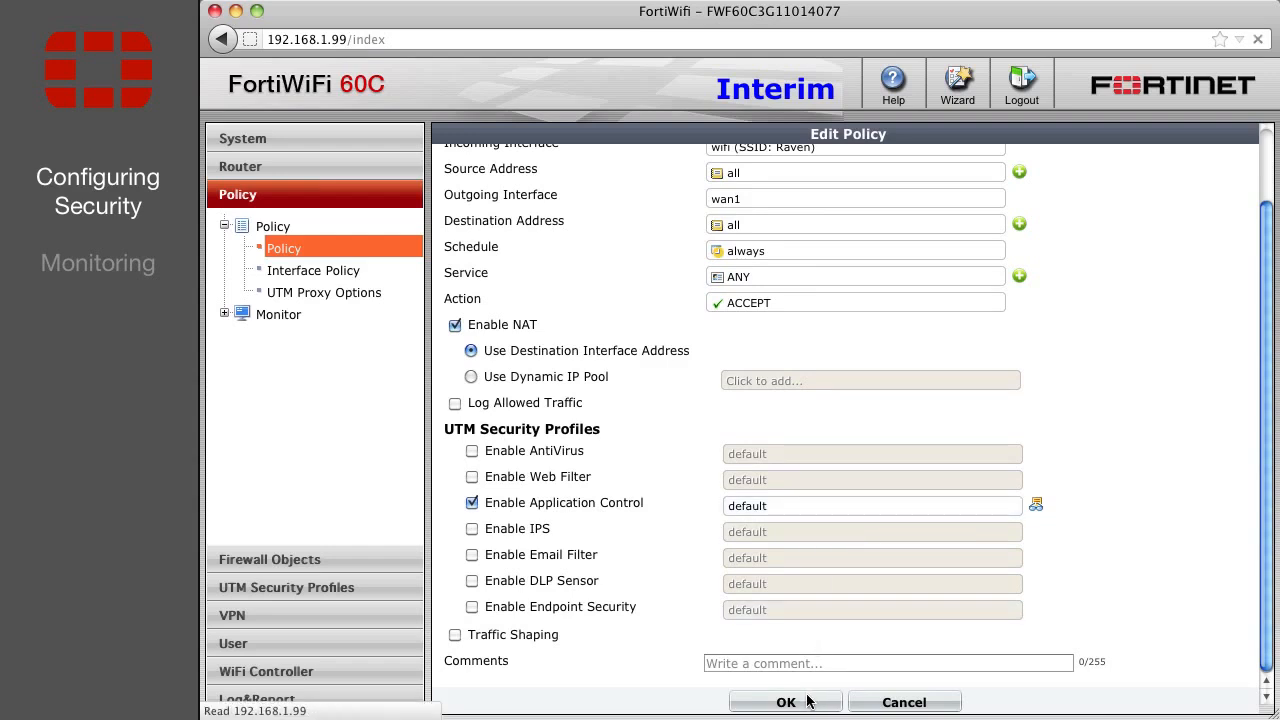
pyautogui.click(785, 702)
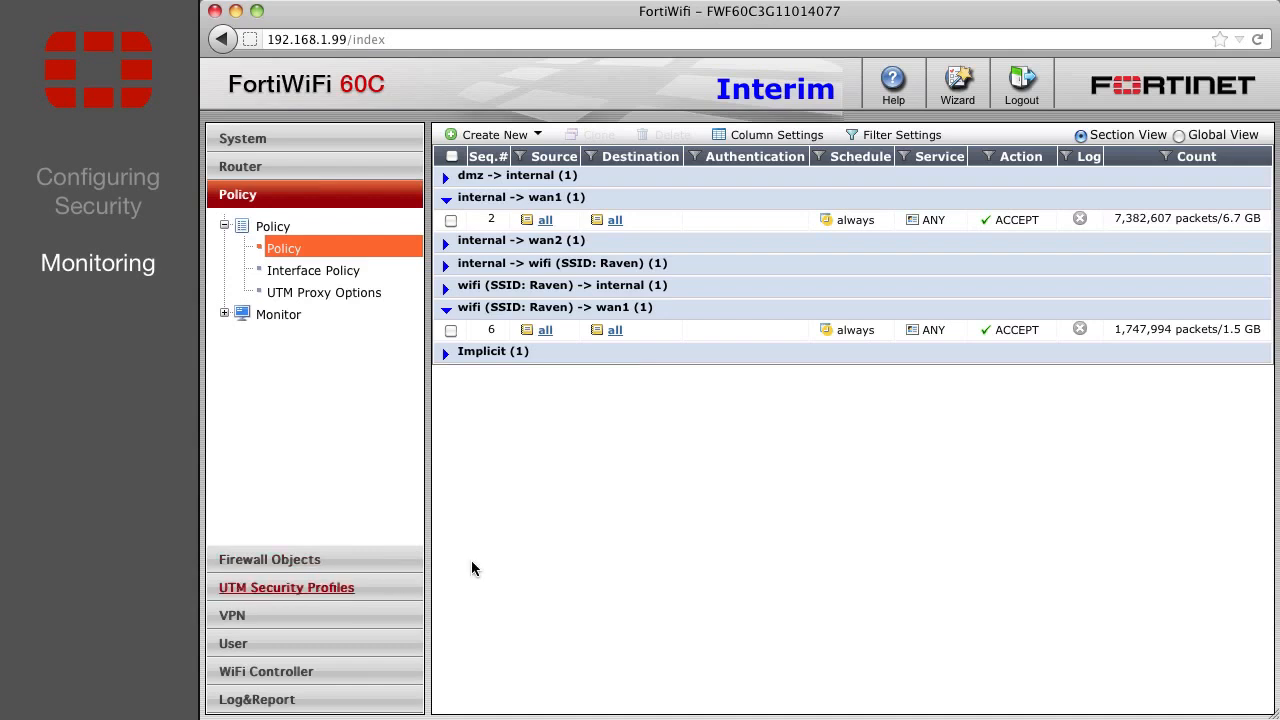
pyautogui.moveTo(1234, 240)
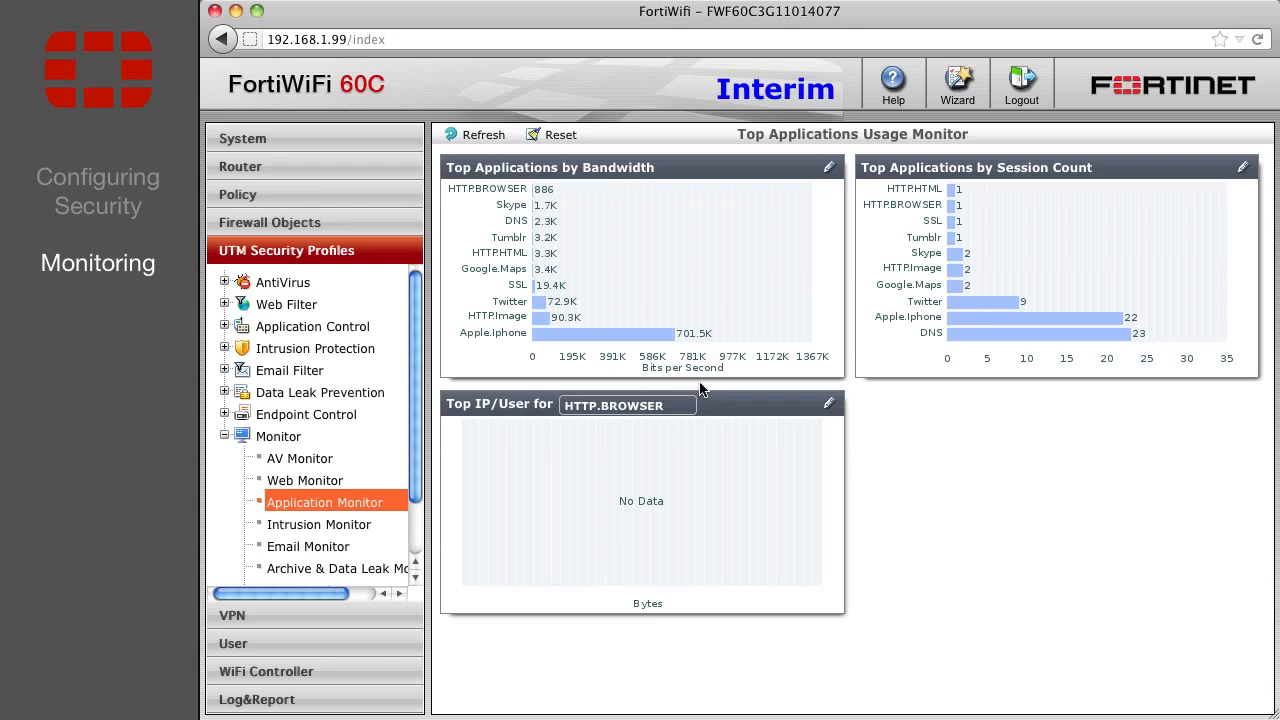
pyautogui.moveTo(448, 230)
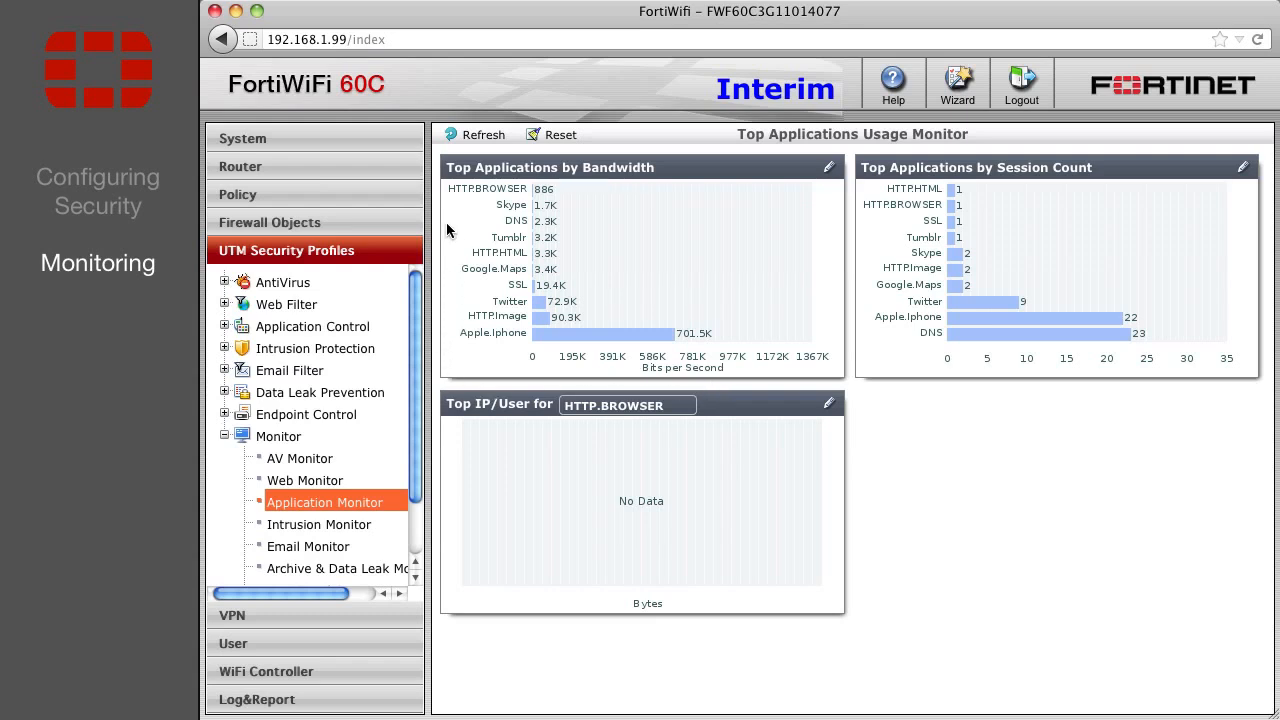
# - Refresh the Application Monitor charts of top applications by bandwidth and sessions
pyautogui.click(483, 134)
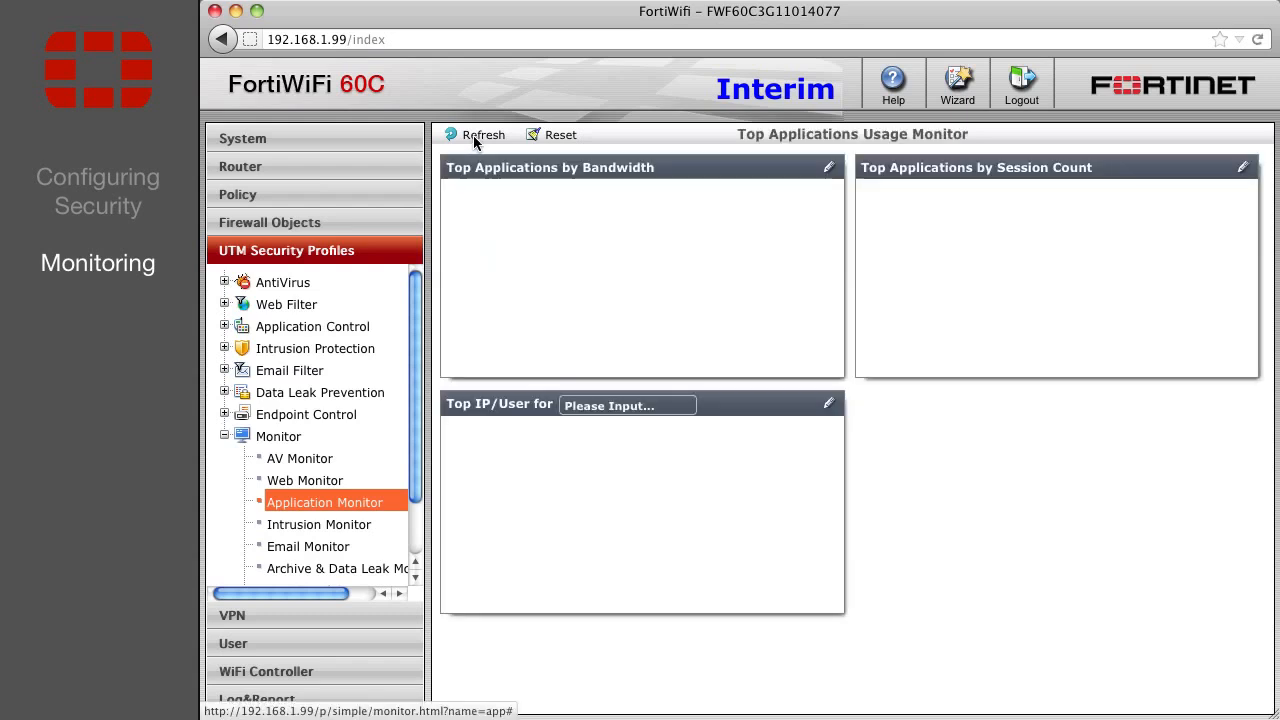
pyautogui.click(482, 134)
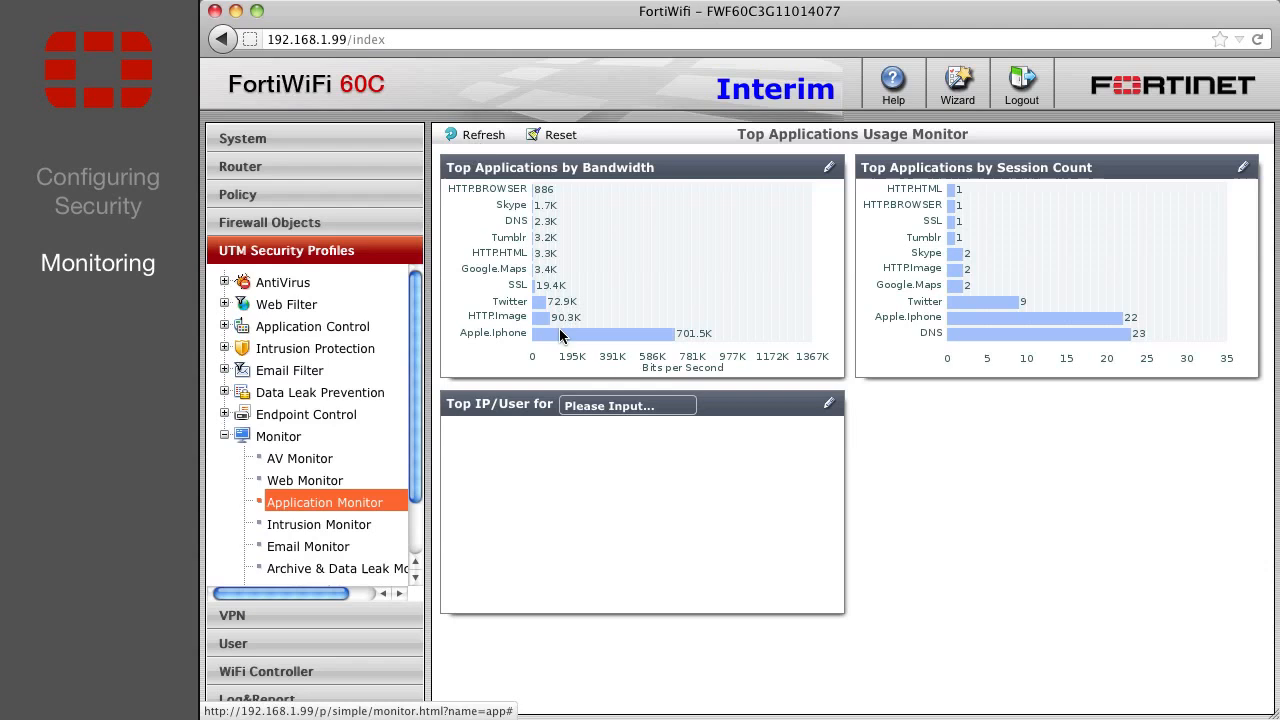